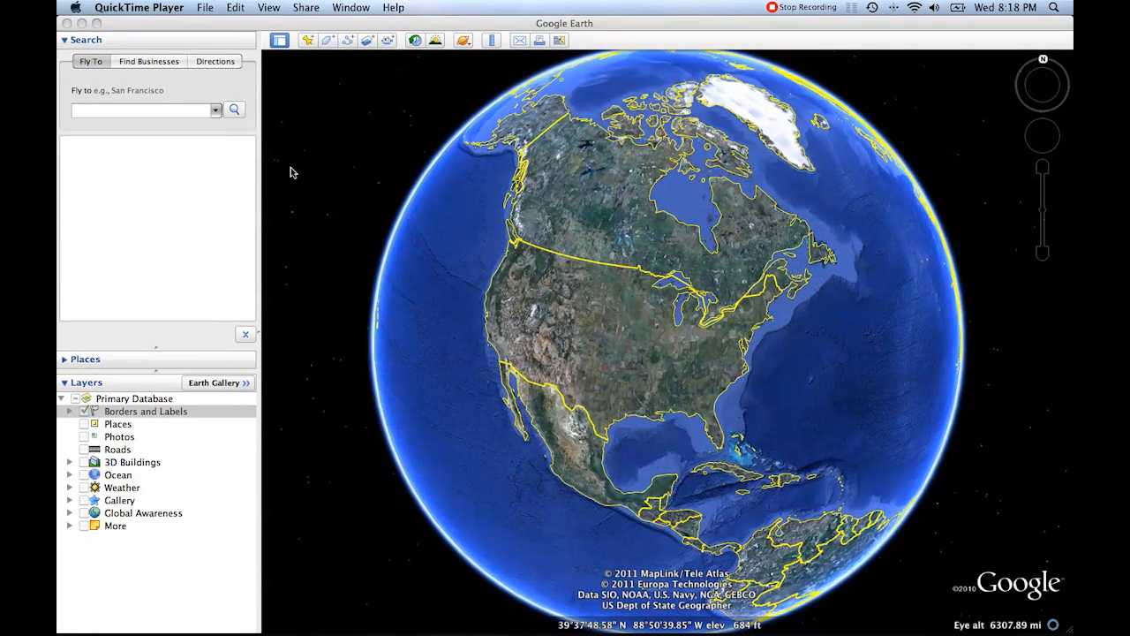
mouse_move(173, 331)
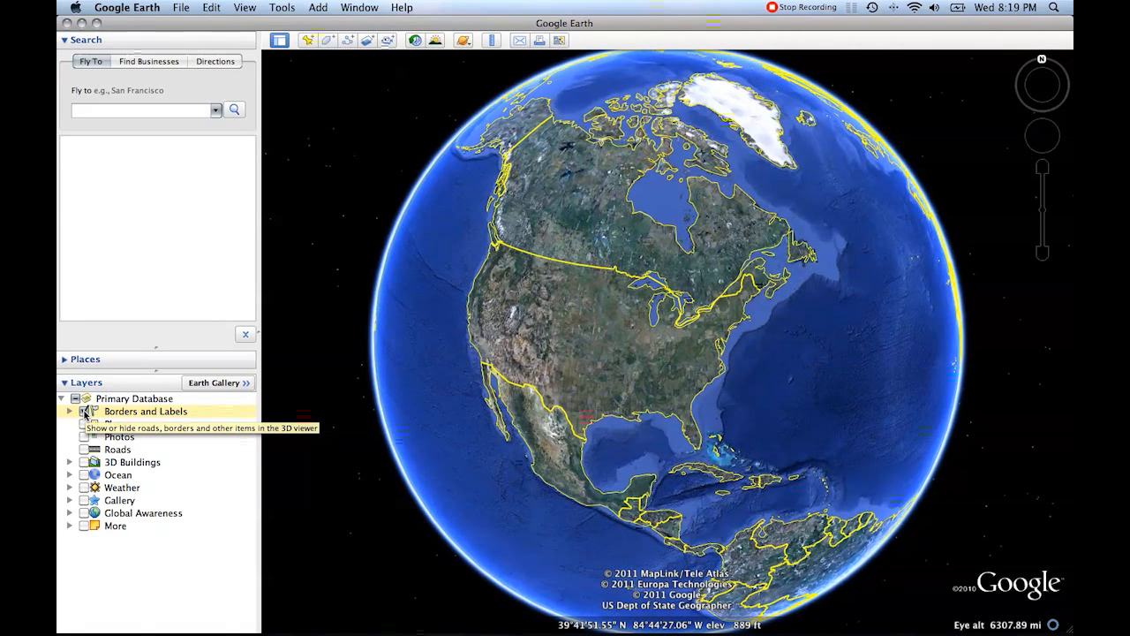
- Hide the country borders and labels layer, then show it again
click(84, 410)
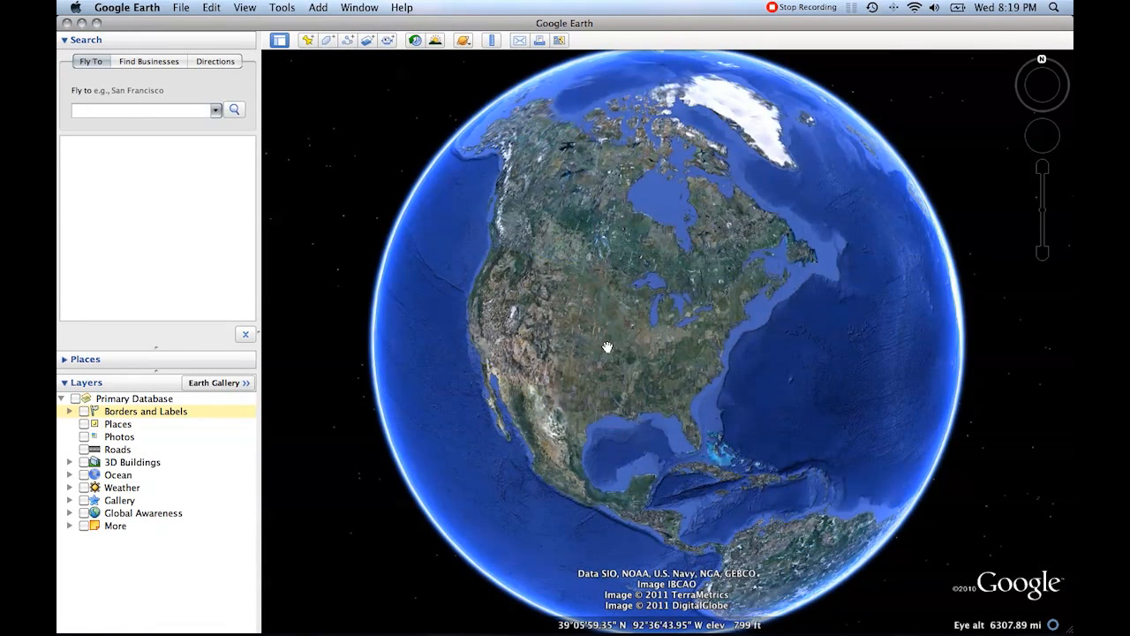
click(84, 410)
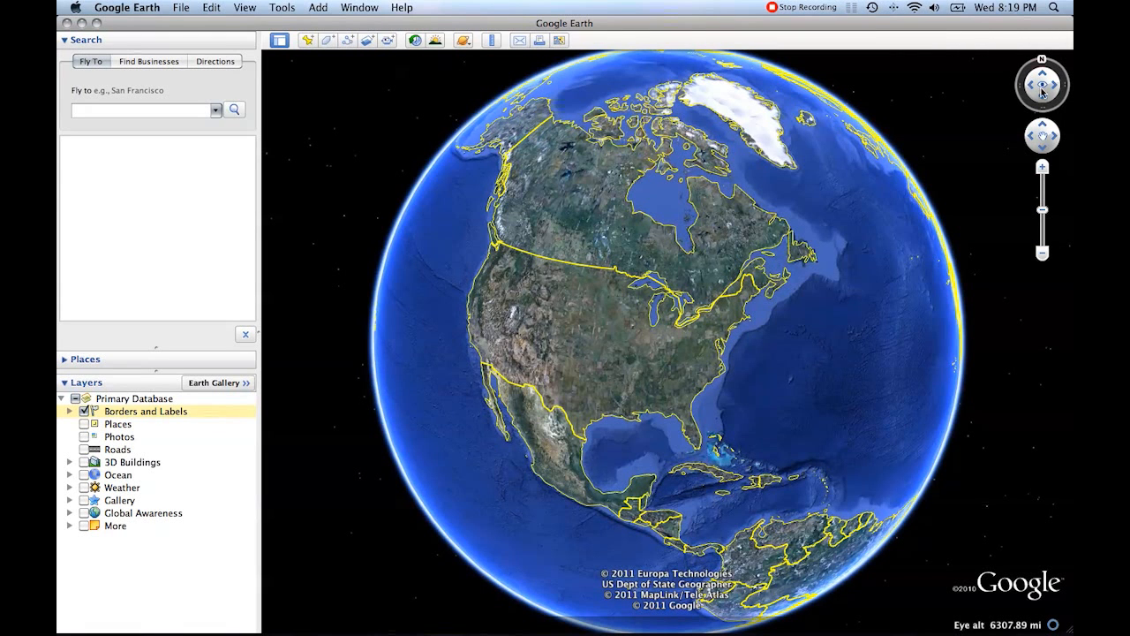
mouse_move(970, 106)
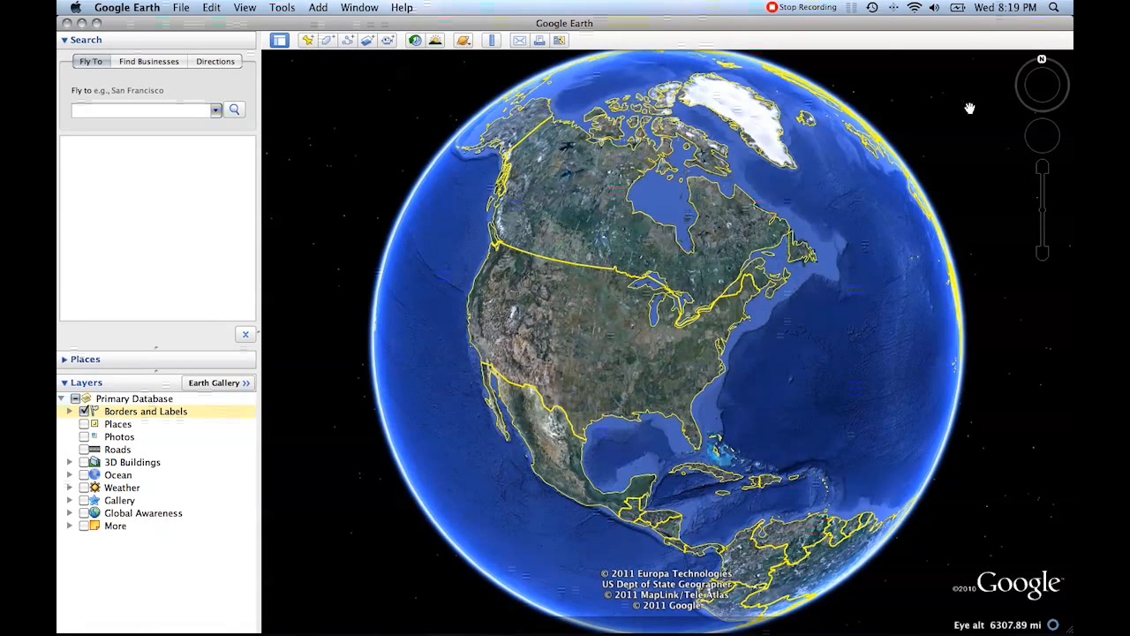
mouse_move(1043, 92)
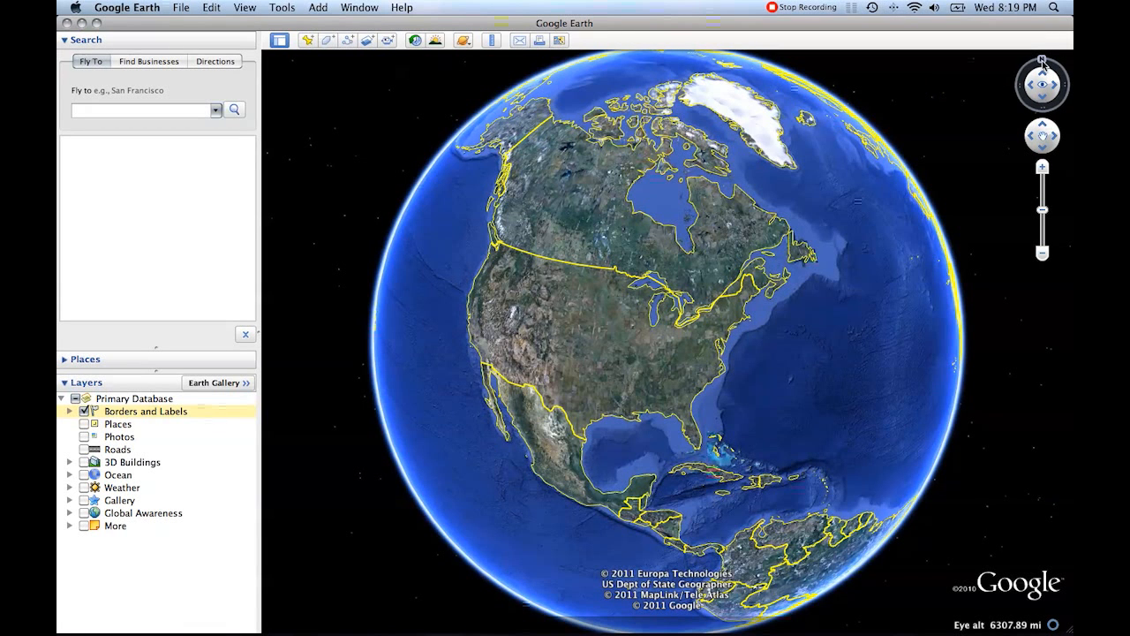
mouse_move(1047, 85)
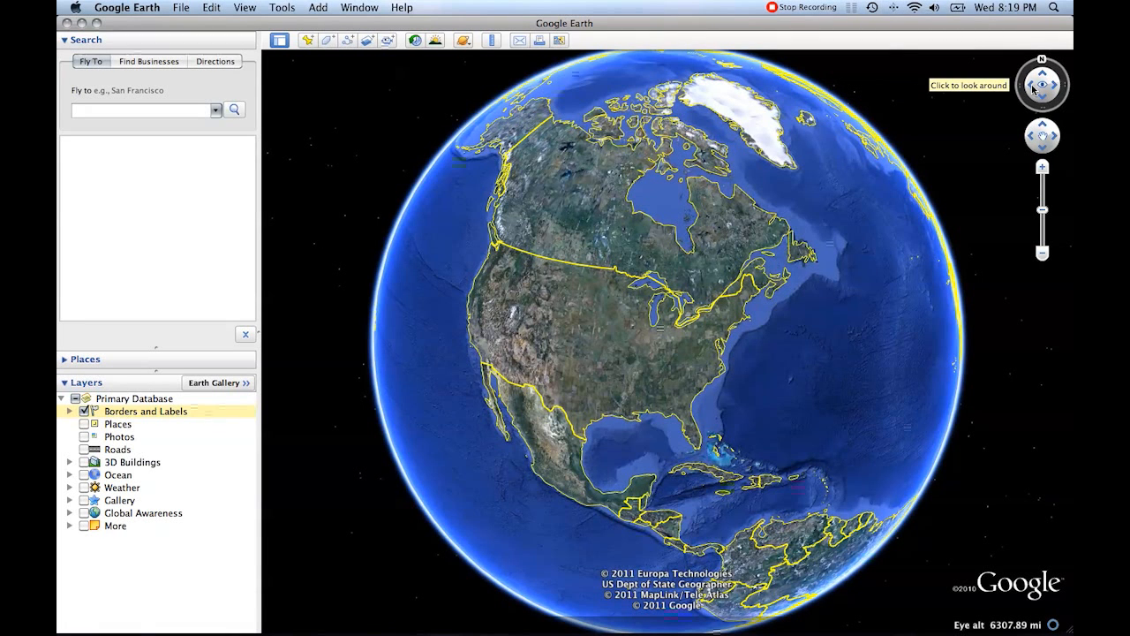
mouse_move(1044, 138)
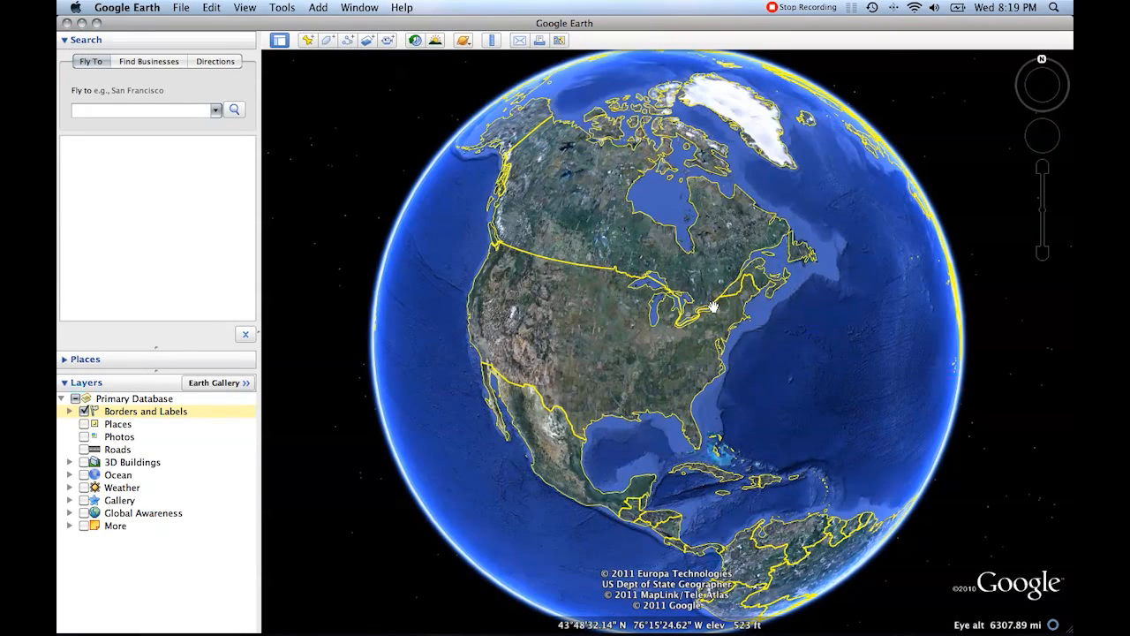
- Spin the globe eastward from North America past Africa until eastern Asia is centred
drag(713, 307, 666, 299)
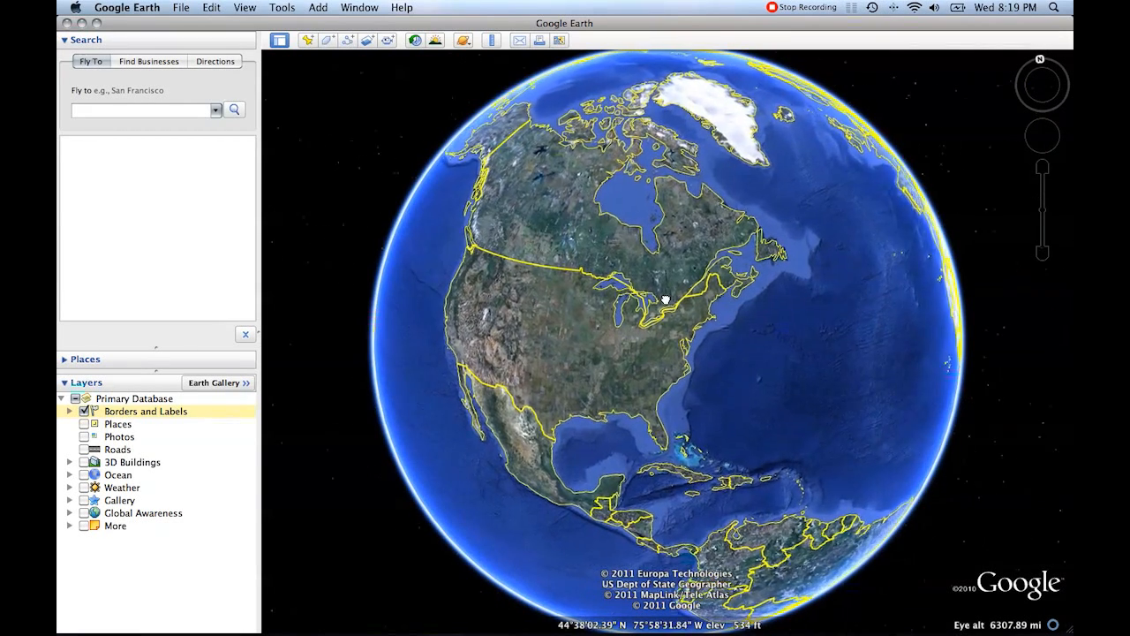
drag(662, 300, 742, 279)
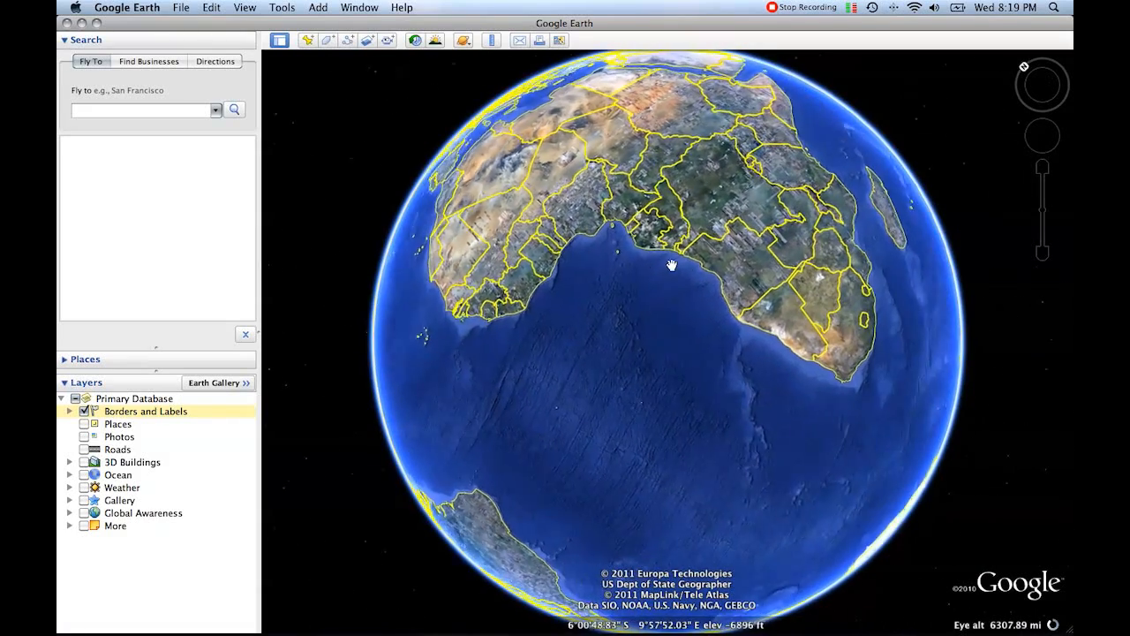
drag(672, 265, 712, 255)
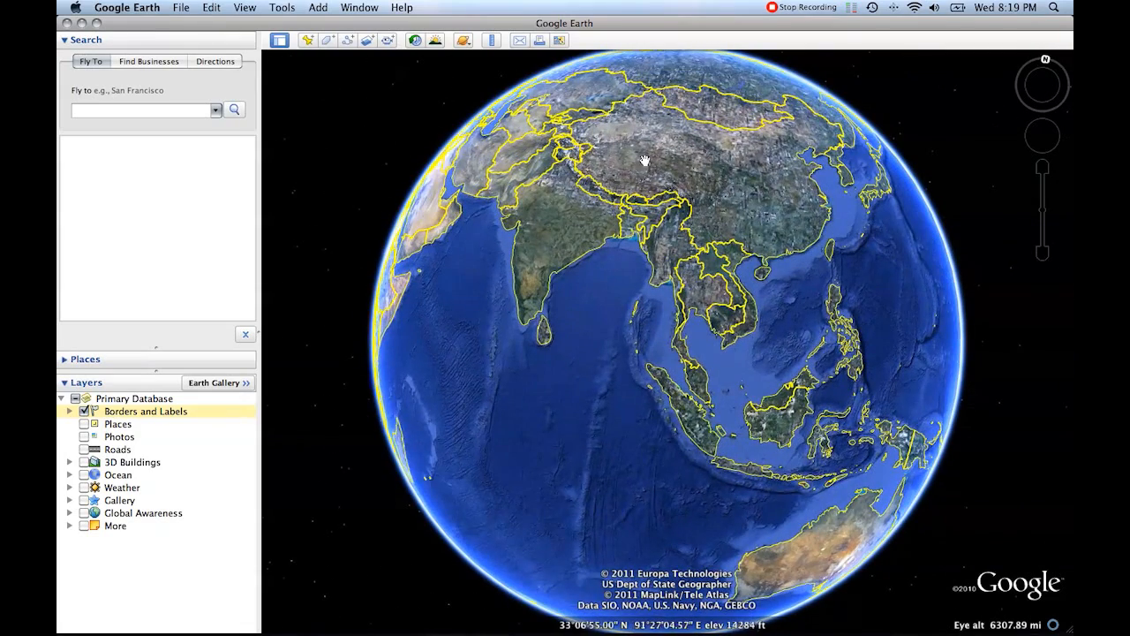
drag(645, 160, 869, 155)
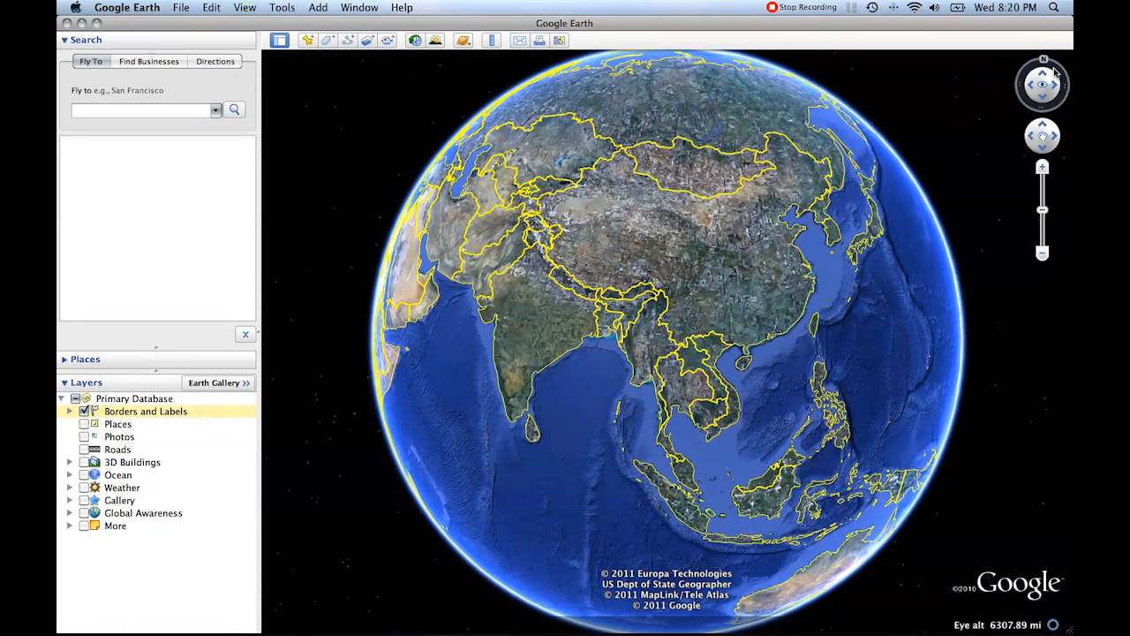
mouse_move(1034, 180)
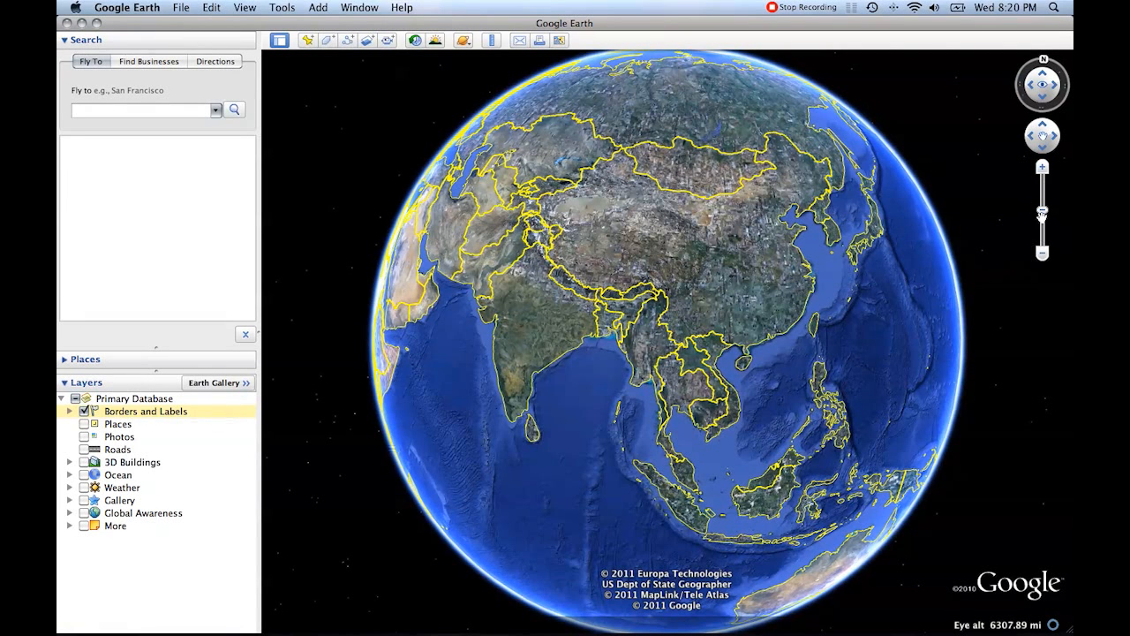
mouse_move(1033, 185)
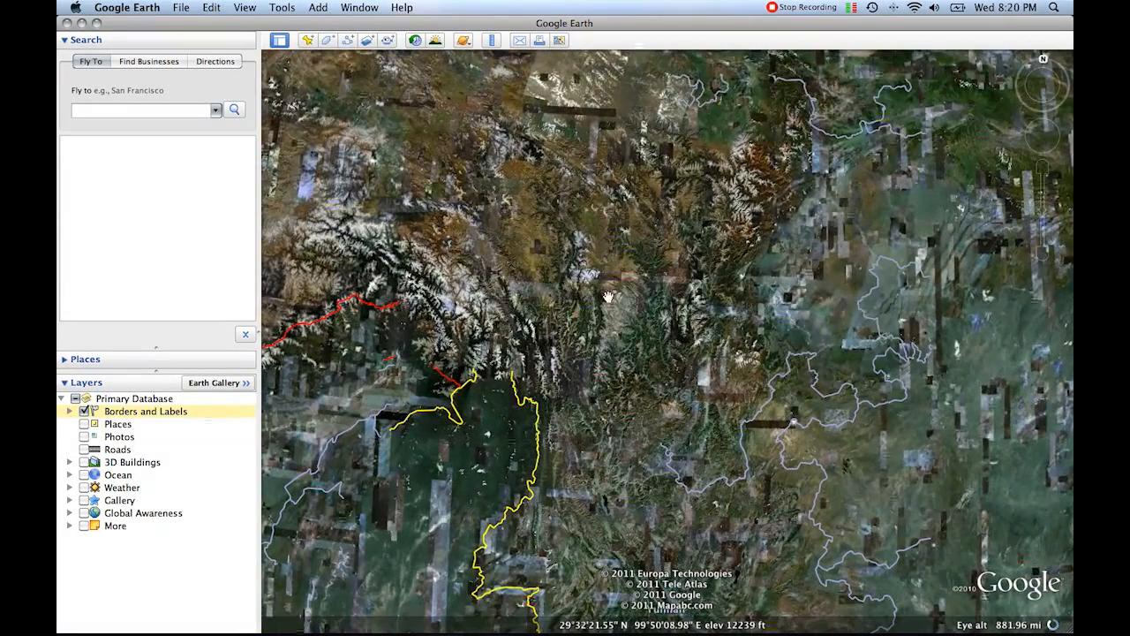
- Pan across the Himalayan border toward Arunachal Pradesh and Bhutan onto the snowy mountains
drag(610, 296, 569, 304)
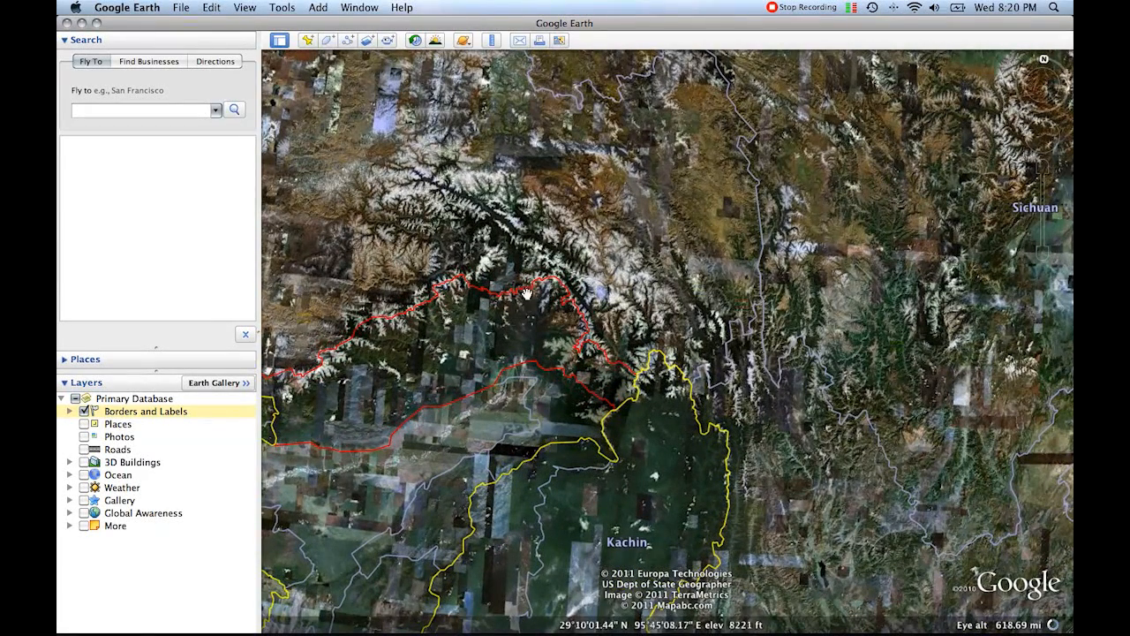
drag(526, 296, 599, 300)
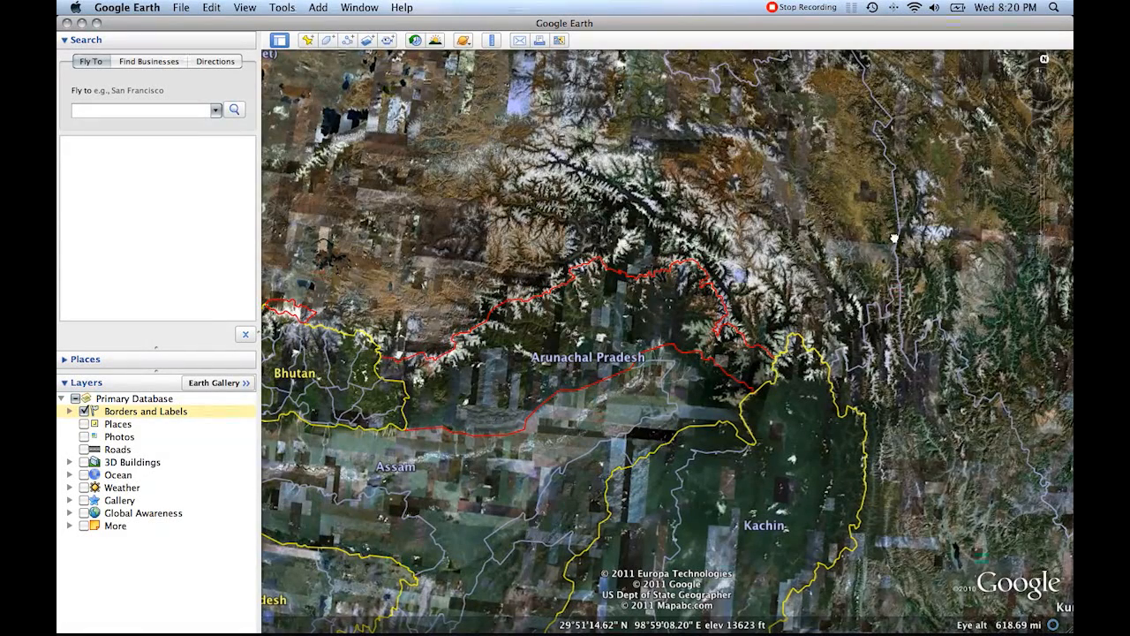
drag(892, 239, 756, 233)
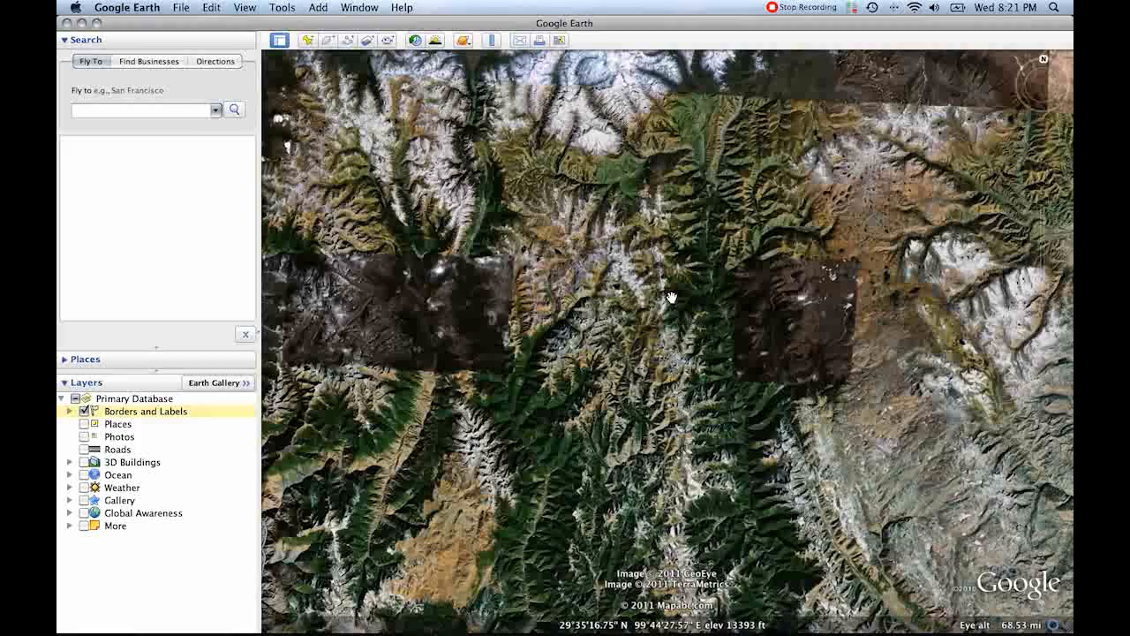
- Pan the close-up mountain terrain over to a neighbouring stretch of green valleys using the navigation control
drag(671, 297, 971, 215)
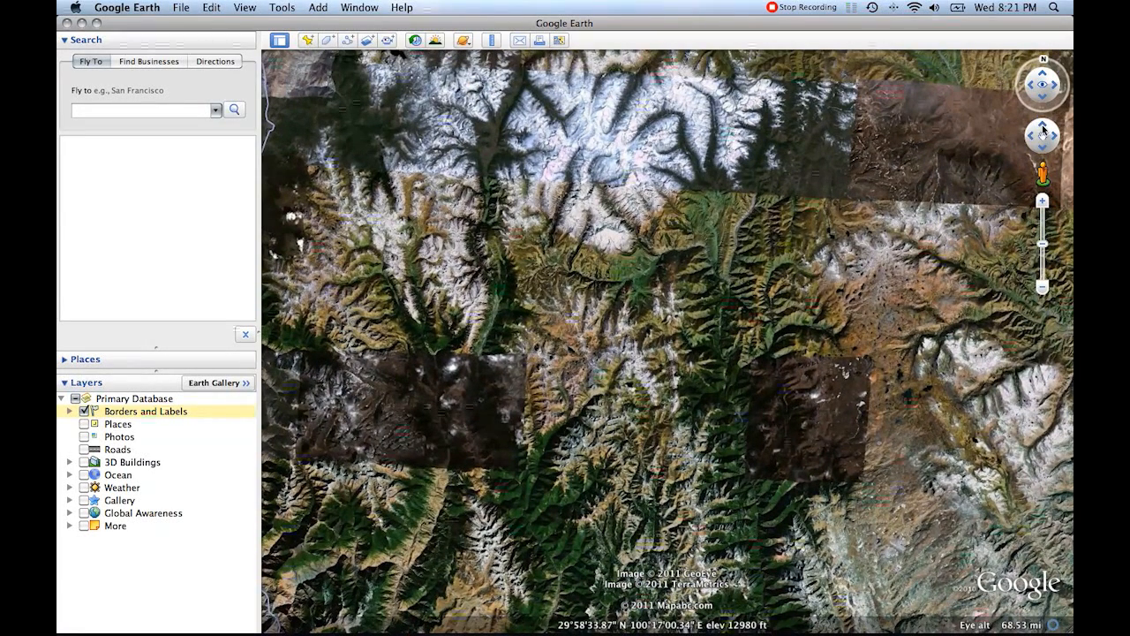
click(1042, 127)
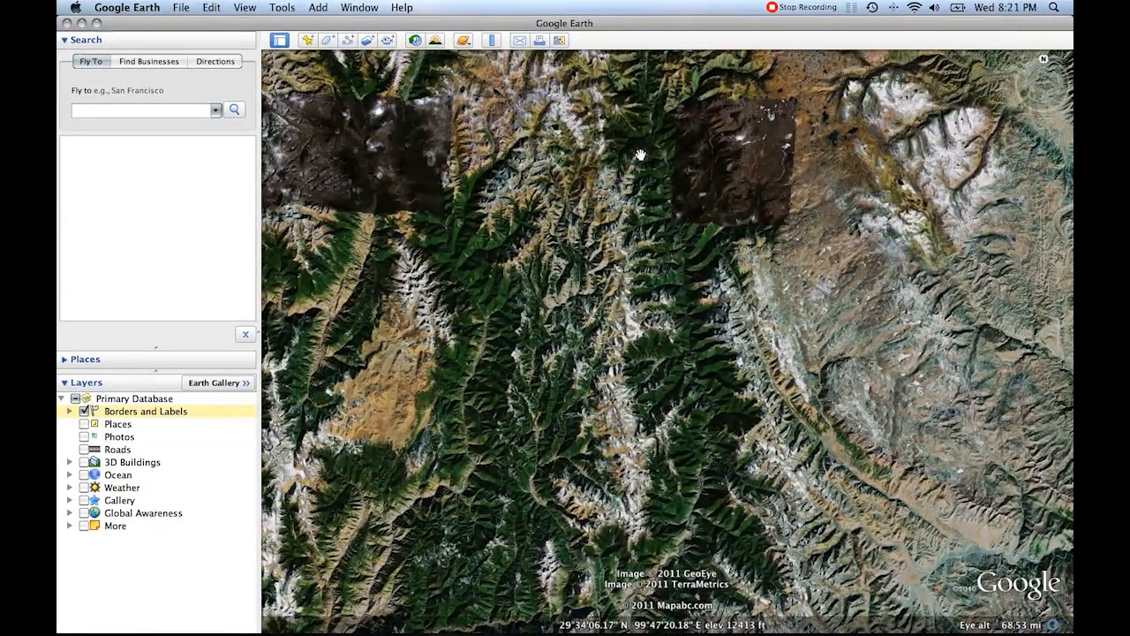
drag(640, 155, 1021, 152)
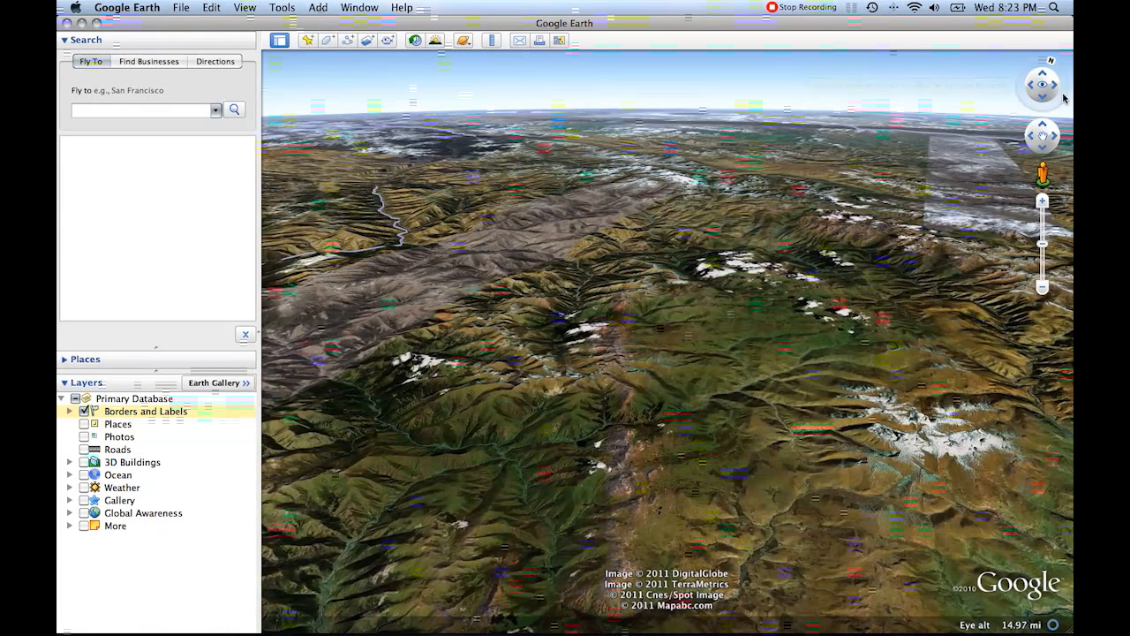
mouse_move(1058, 67)
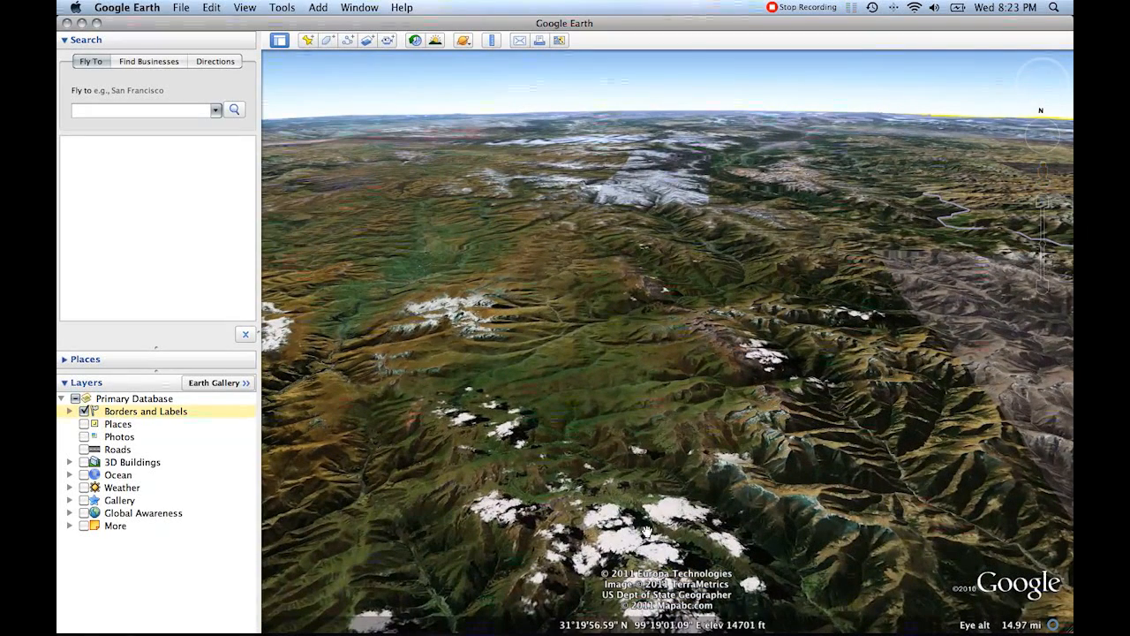
- Turn the tilted view across the landscape toward a different group of snowy ridges
drag(647, 530, 672, 120)
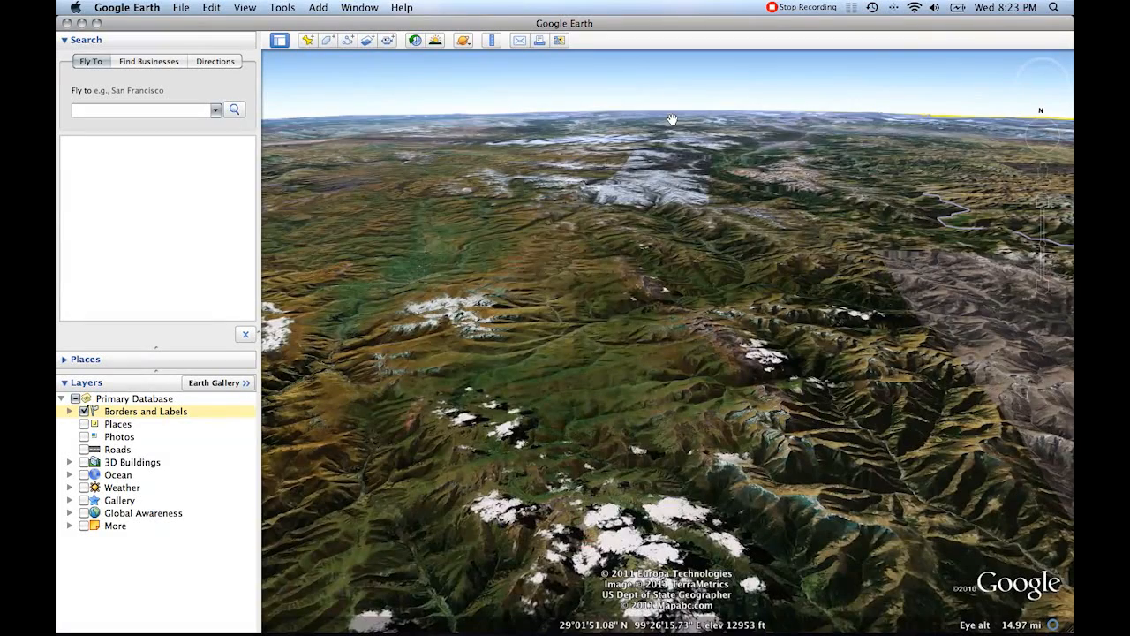
drag(672, 120, 657, 201)
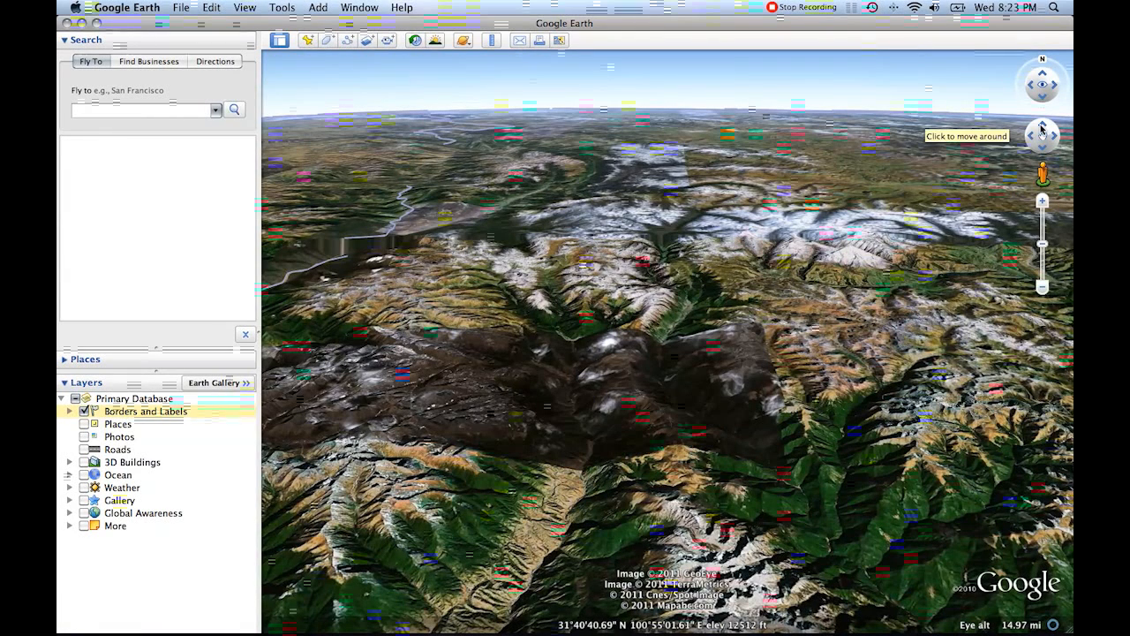
mouse_move(1046, 99)
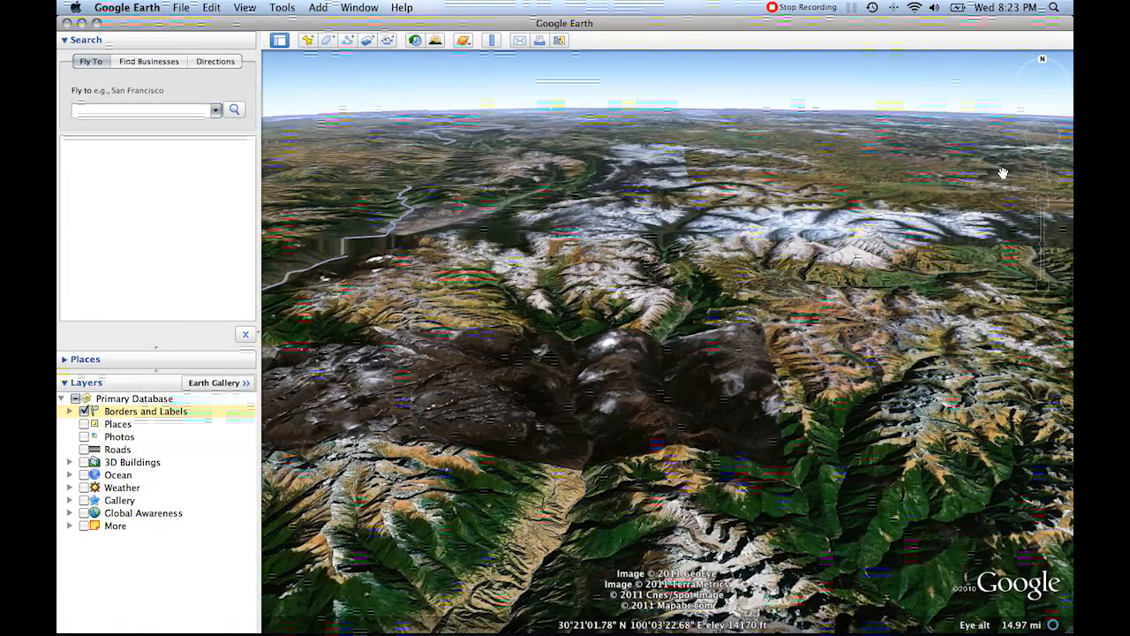
mouse_move(1046, 99)
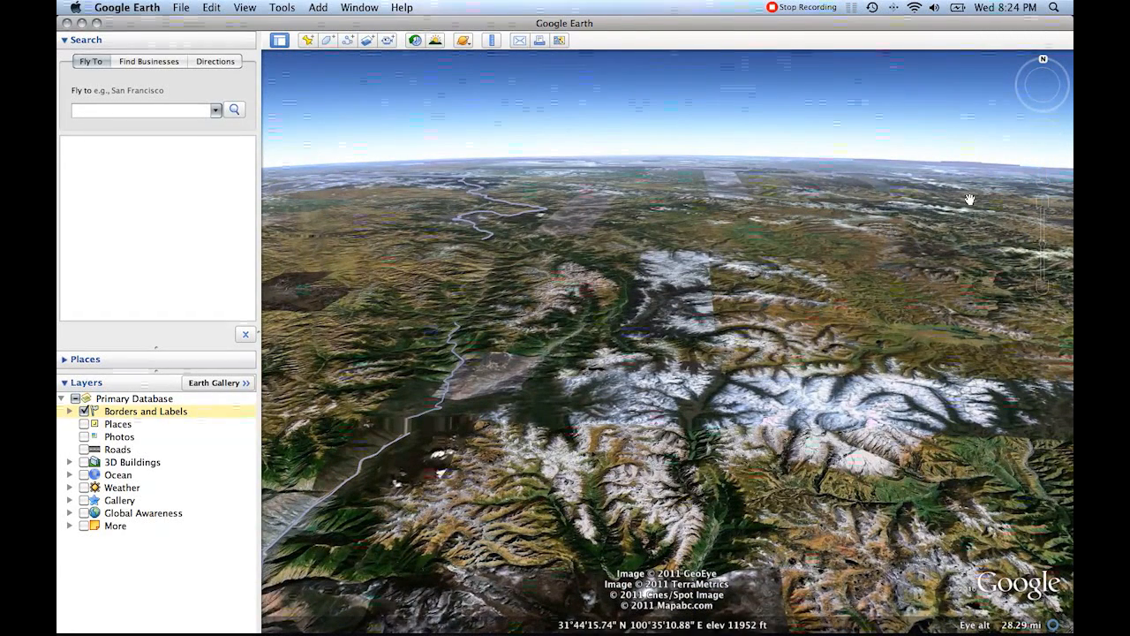
mouse_move(1046, 244)
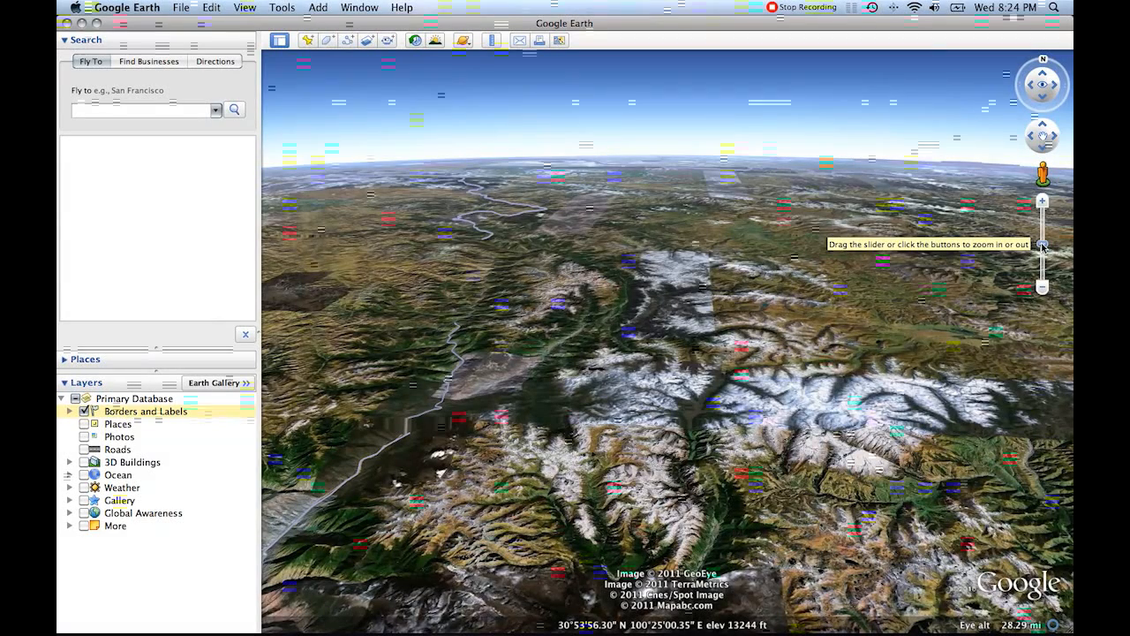
- Zoom out to an overhead view of Sichuan with Chengdu, Nanchong and Chongqing labelled
click(1043, 286)
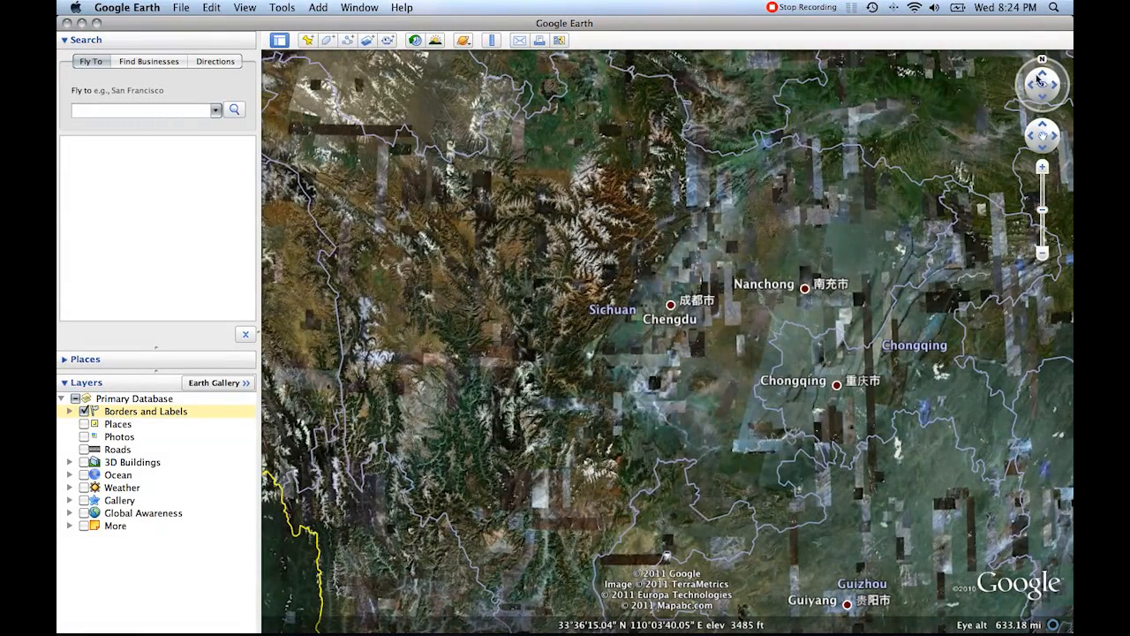
mouse_move(1046, 72)
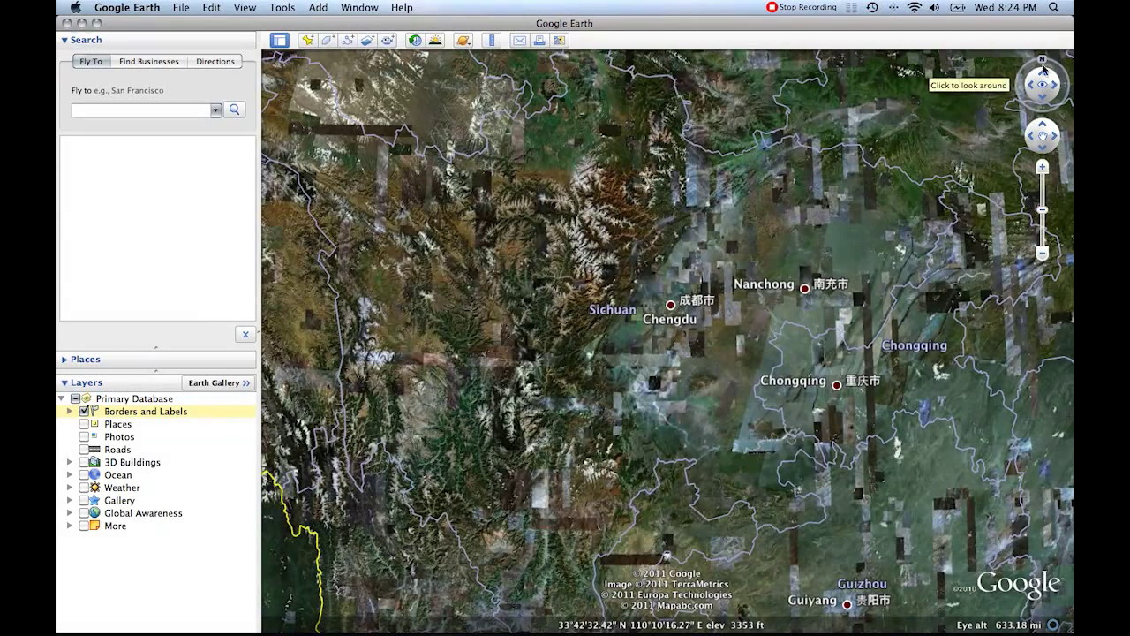